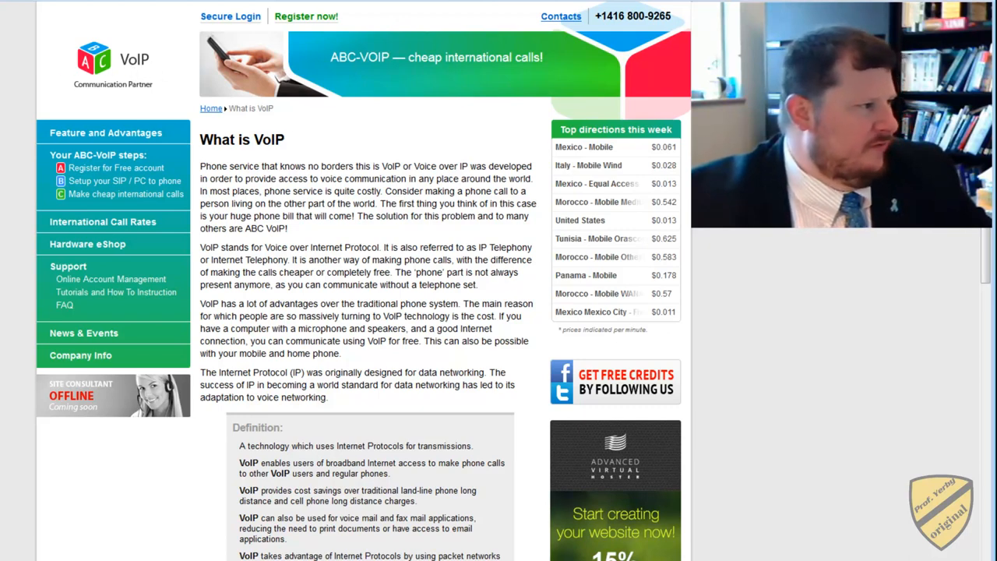
{"action": "mouse_move", "coordinate": [403, 193]}
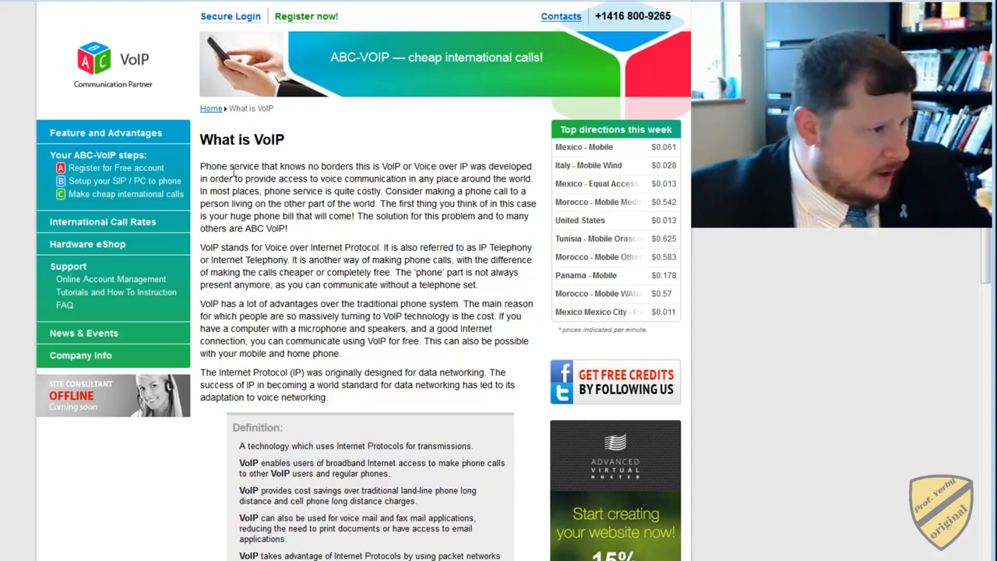
- Scroll the What is VoIP article down to the Definition list and network diagram
{"action": "left_click_drag", "start_coordinate": [205, 166], "coordinate": [321, 166]}
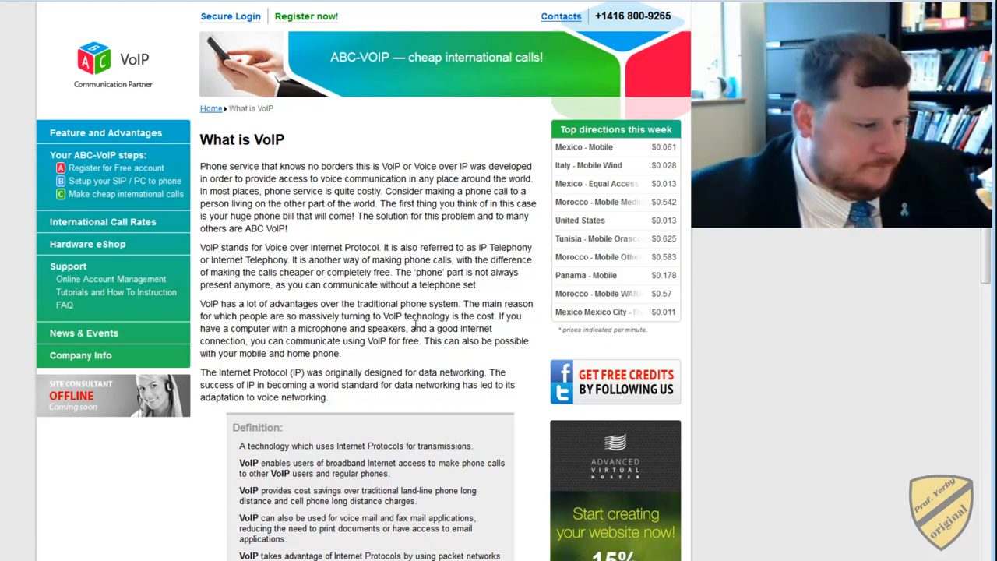
{"action": "scroll", "scroll_direction": "down", "scroll_amount": 3}
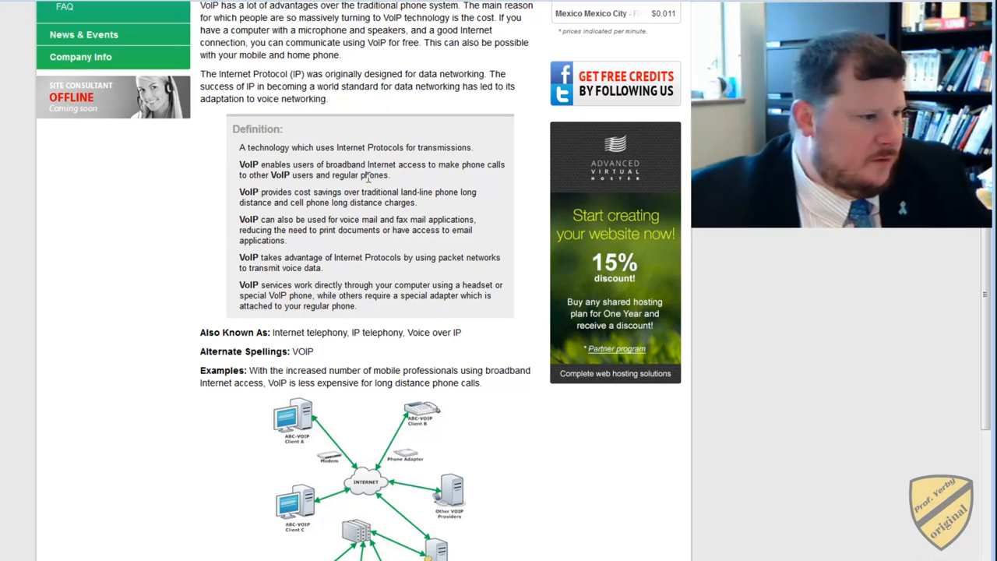
{"action": "double_click", "coordinate": [288, 175]}
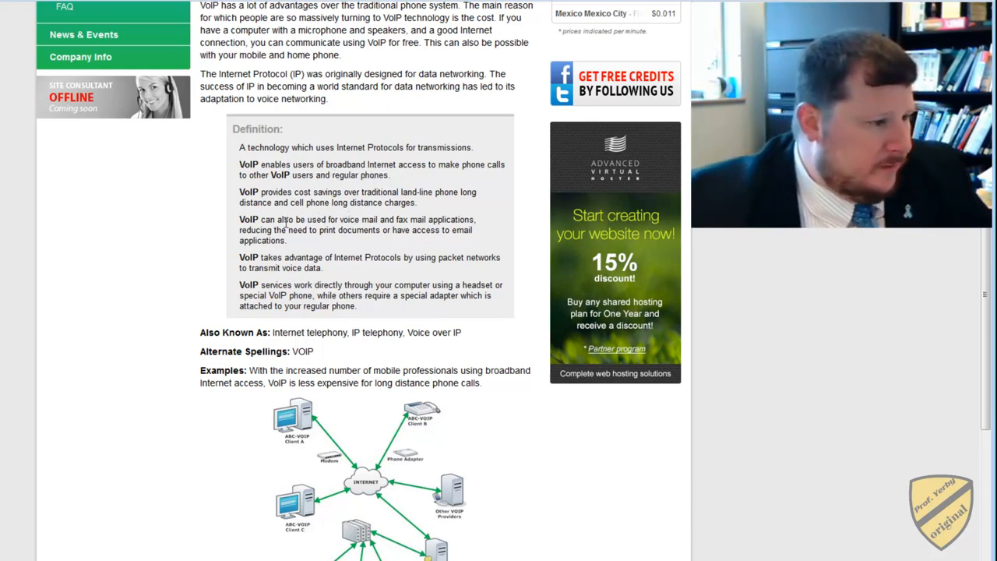
- Highlight 'packet networks' and 'about a special VoIP phone', then scroll to Why VoIP is better?
{"action": "left_click_drag", "start_coordinate": [295, 192], "coordinate": [360, 192]}
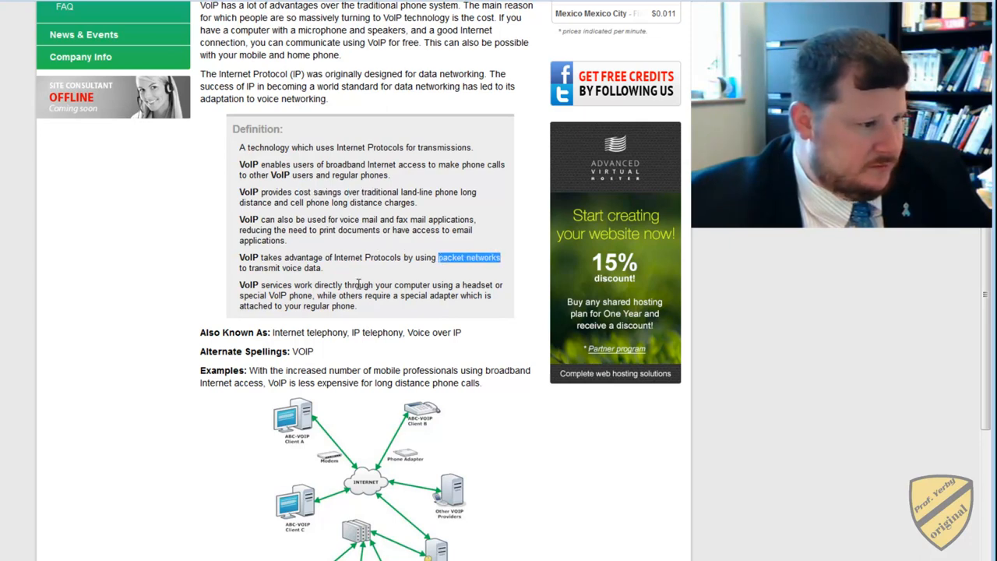
{"action": "scroll", "scroll_direction": "down", "scroll_amount": 3}
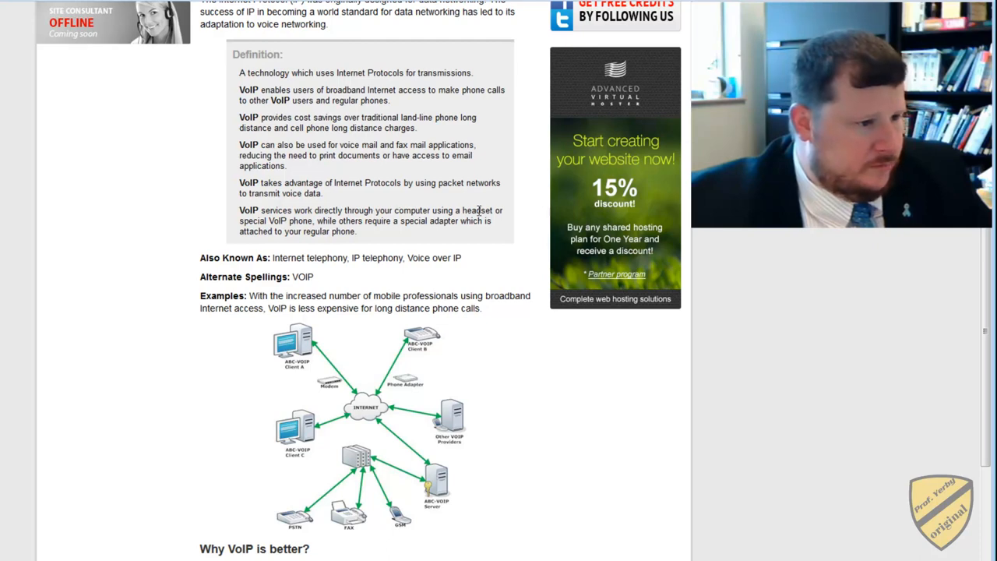
{"action": "left_click_drag", "start_coordinate": [239, 220], "coordinate": [294, 220]}
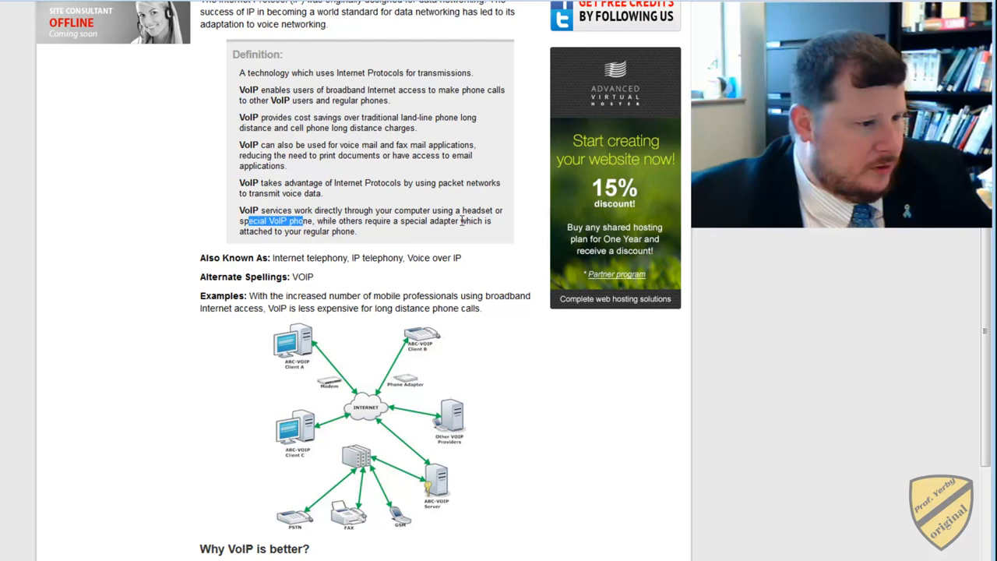
{"action": "scroll", "scroll_direction": "down", "scroll_amount": 3}
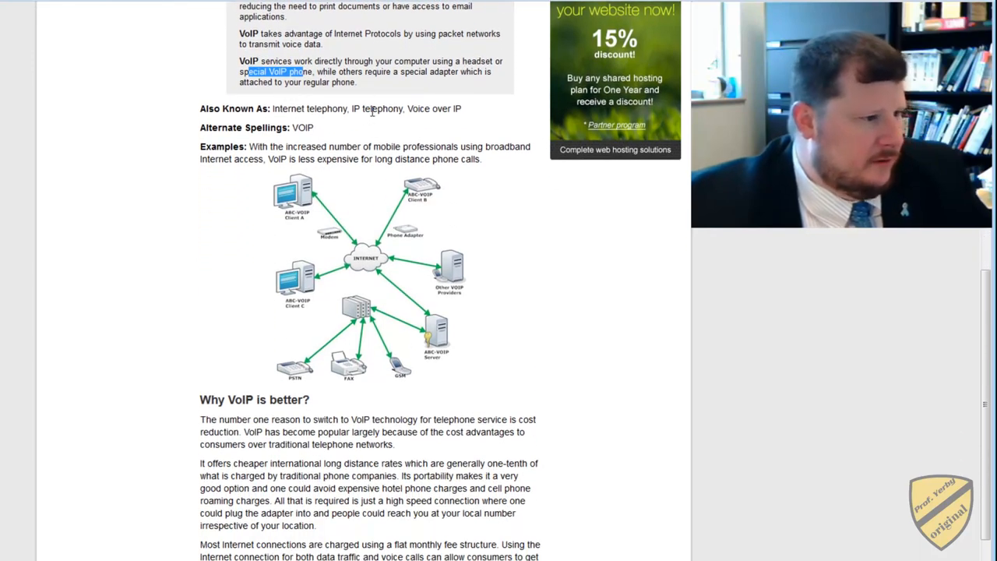
{"action": "scroll", "scroll_direction": "down", "scroll_amount": 3}
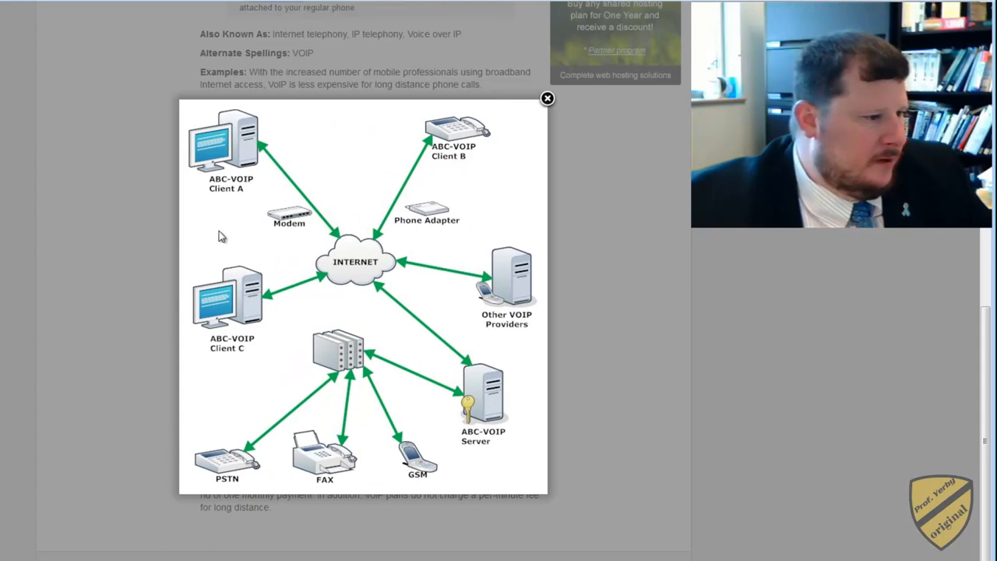
{"action": "mouse_move", "coordinate": [222, 162]}
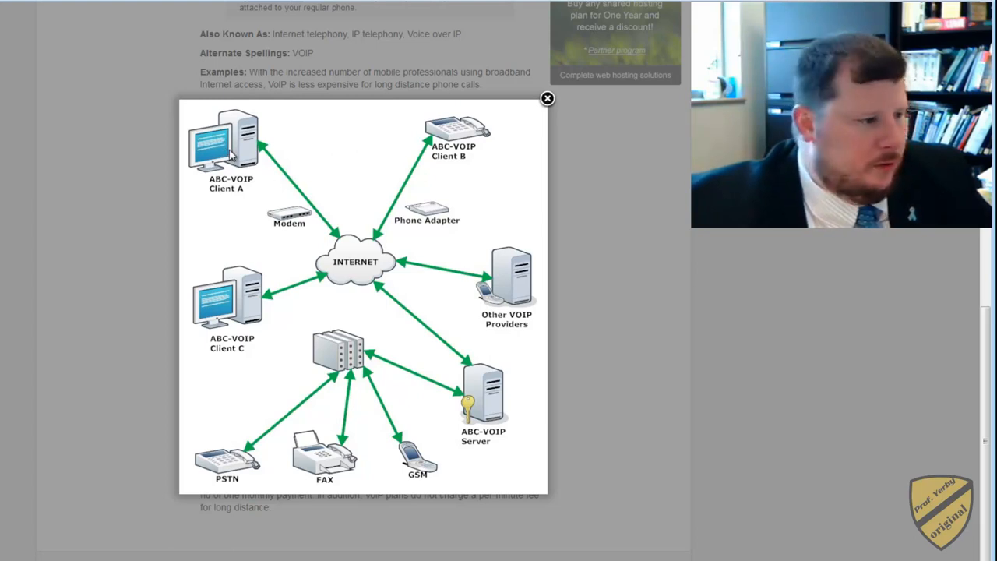
{"action": "mouse_move", "coordinate": [339, 245]}
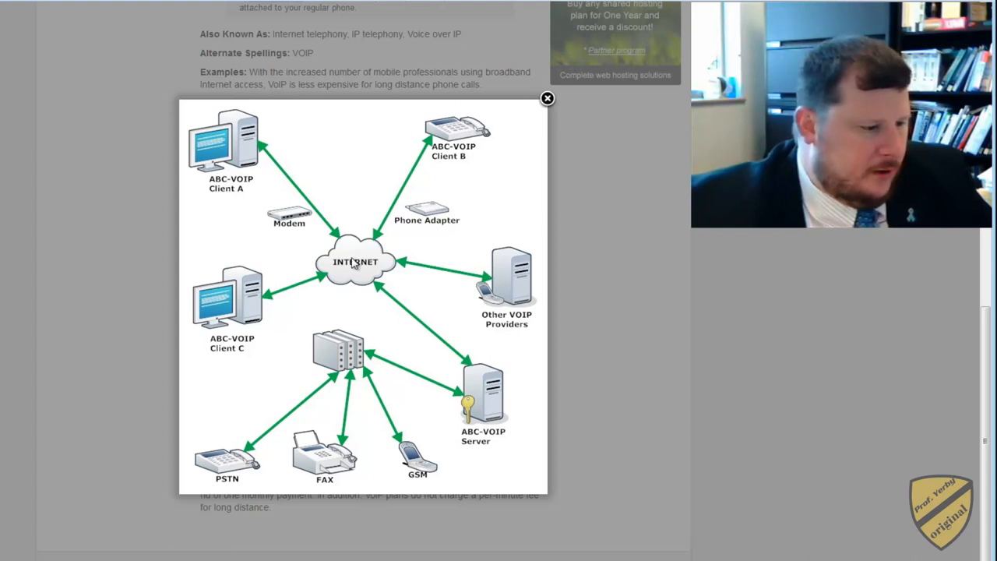
{"action": "mouse_move", "coordinate": [230, 470]}
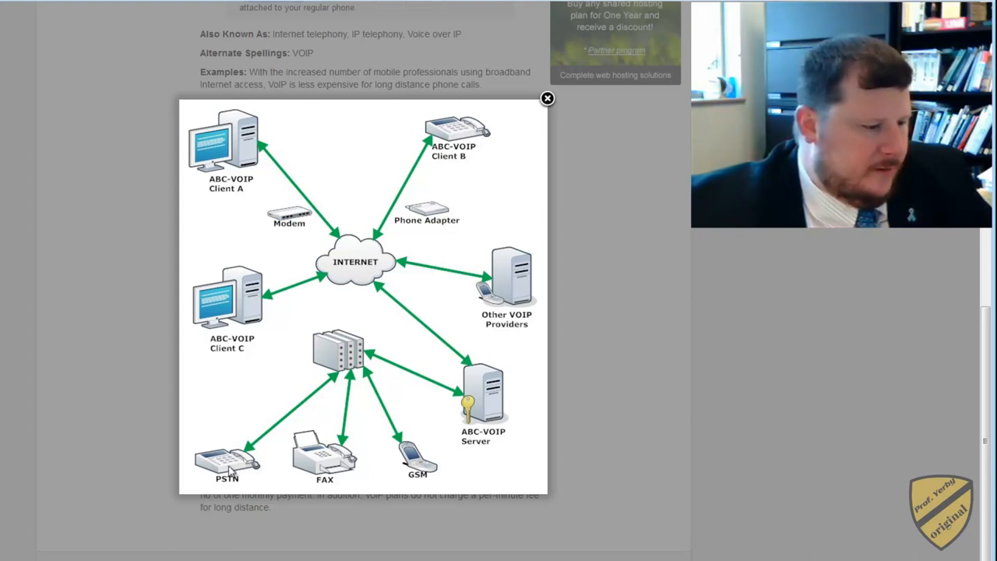
{"action": "mouse_move", "coordinate": [366, 241]}
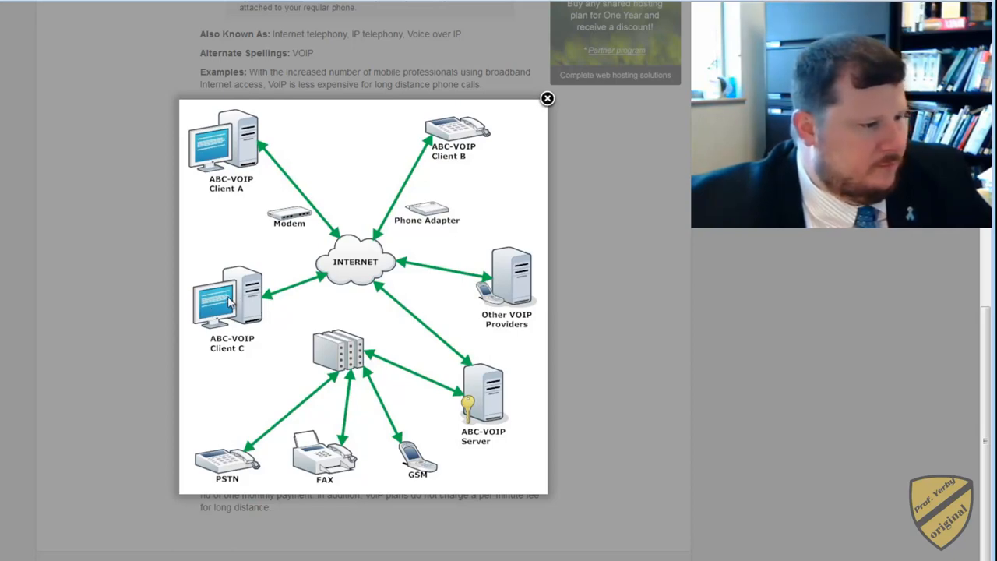
{"action": "mouse_move", "coordinate": [349, 280]}
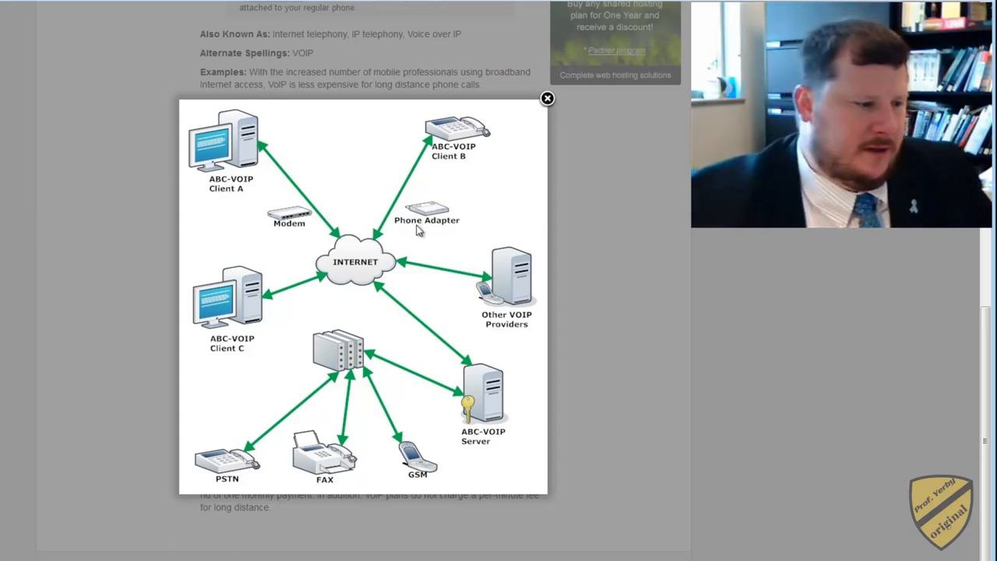
{"action": "mouse_move", "coordinate": [376, 252]}
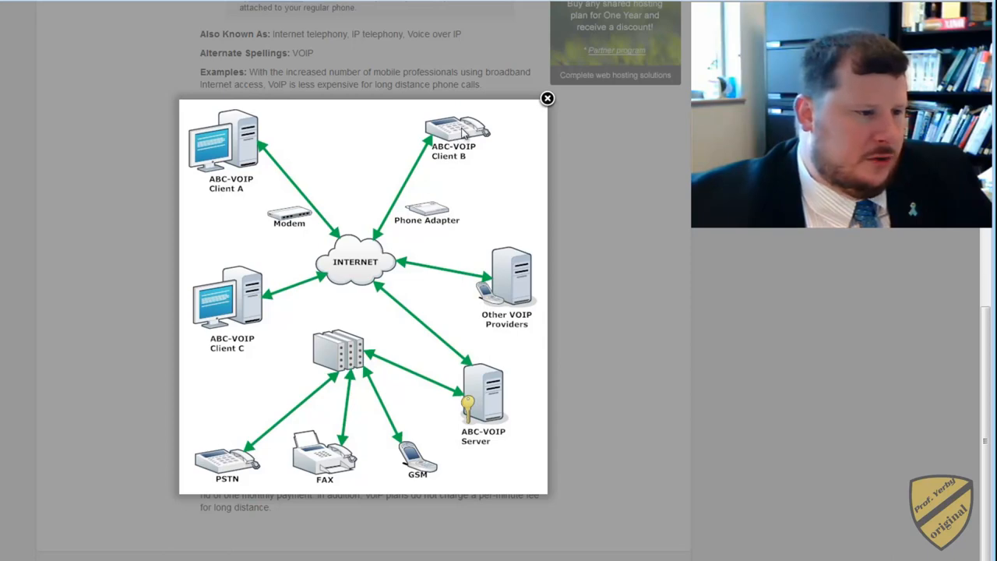
{"action": "mouse_move", "coordinate": [459, 136]}
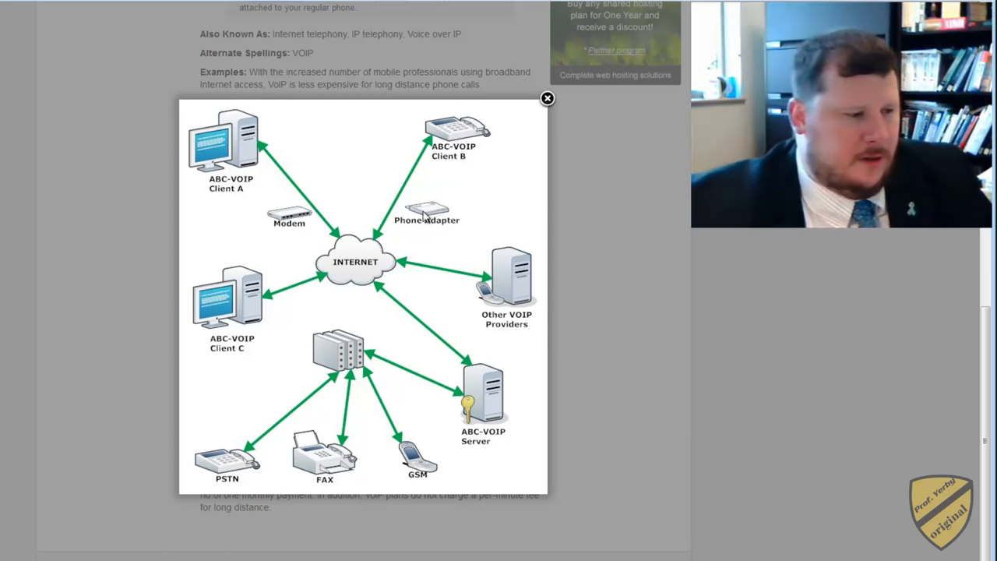
{"action": "mouse_move", "coordinate": [456, 131]}
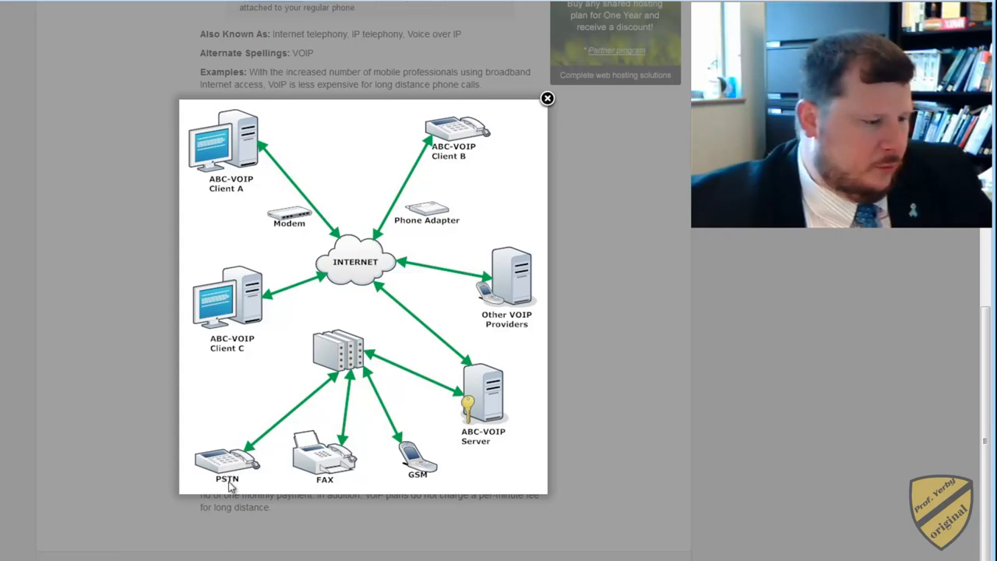
{"action": "mouse_move", "coordinate": [251, 468]}
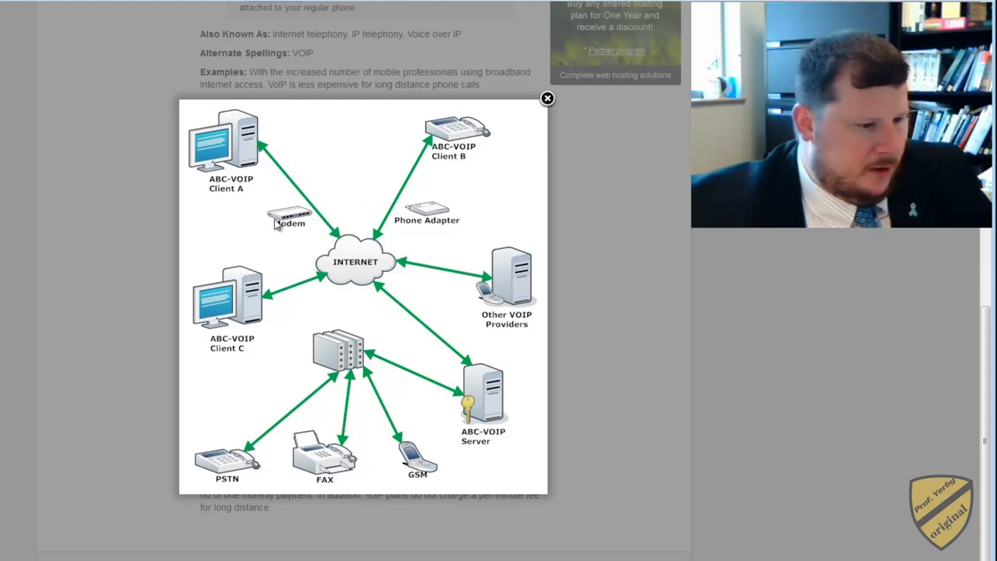
{"action": "mouse_move", "coordinate": [672, 306]}
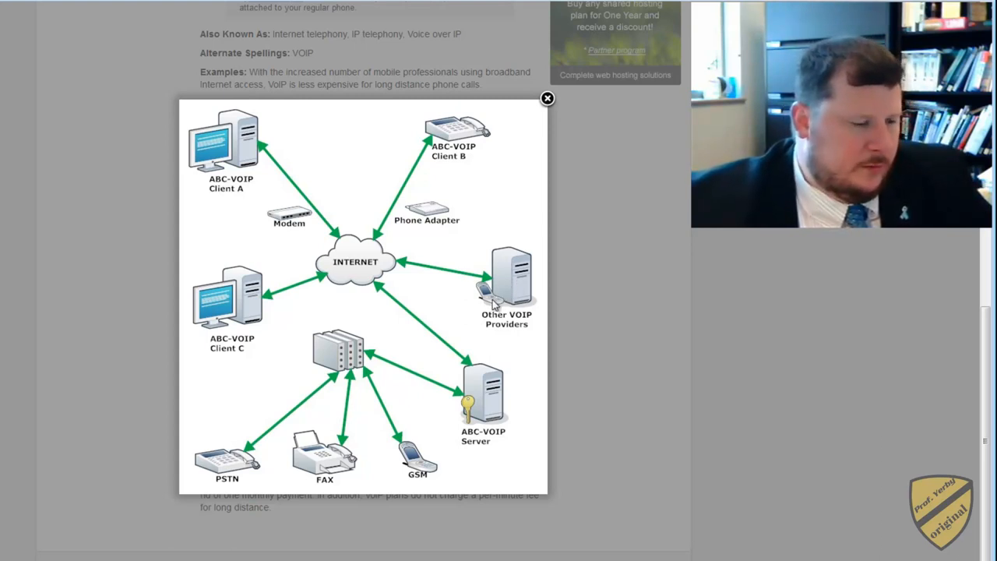
{"action": "mouse_move", "coordinate": [500, 303]}
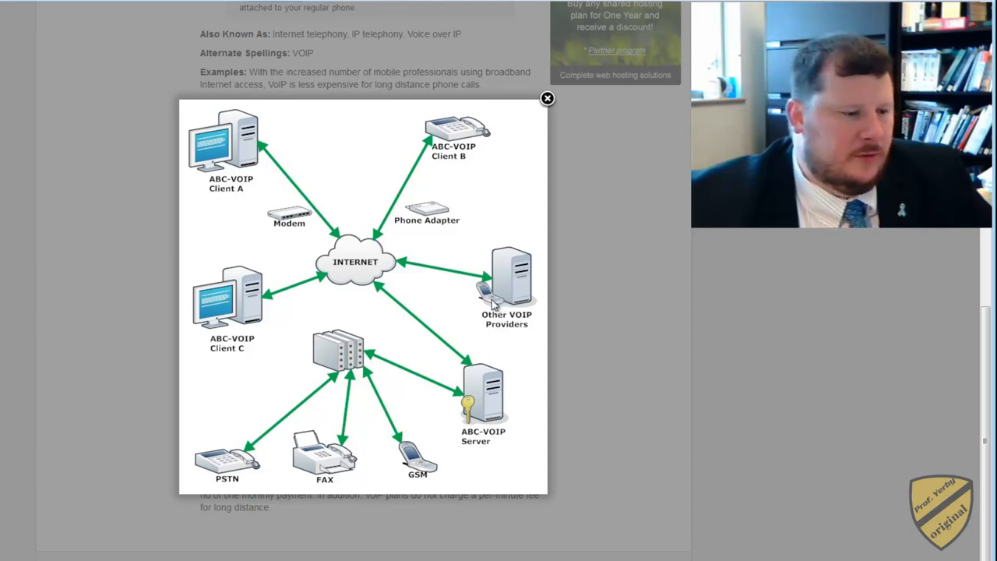
{"action": "mouse_move", "coordinate": [496, 304]}
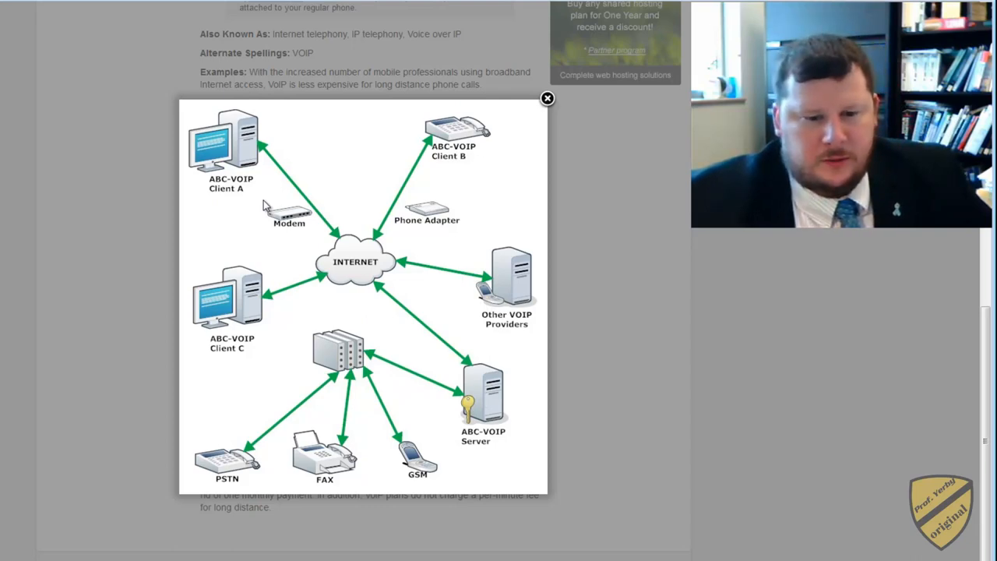
{"action": "mouse_move", "coordinate": [343, 210]}
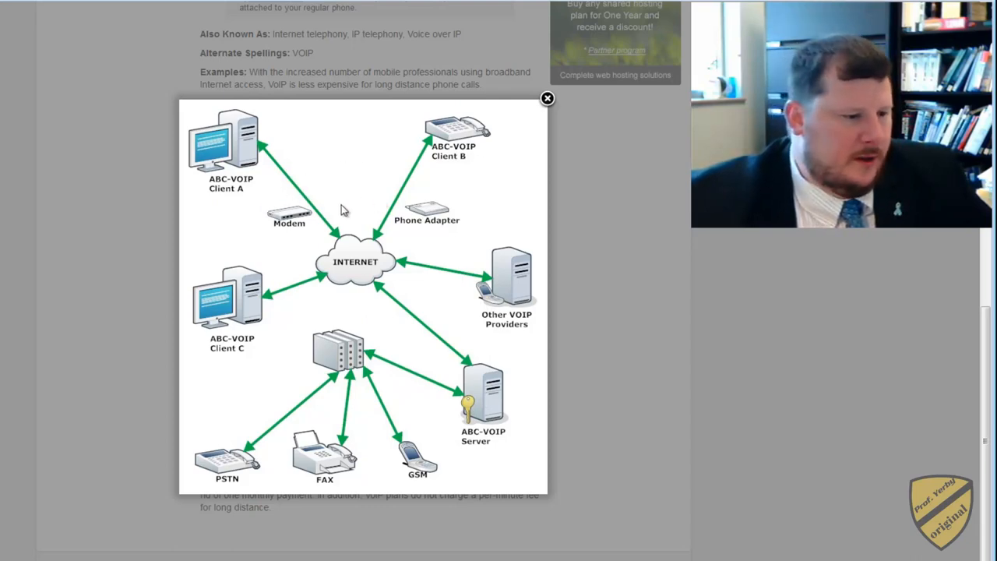
{"action": "mouse_move", "coordinate": [376, 330]}
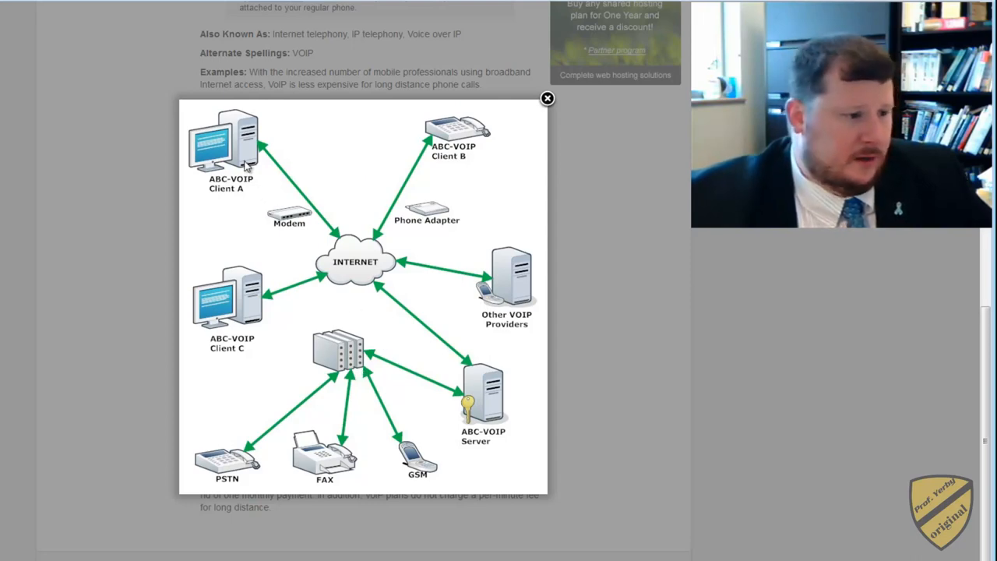
{"action": "mouse_move", "coordinate": [398, 204]}
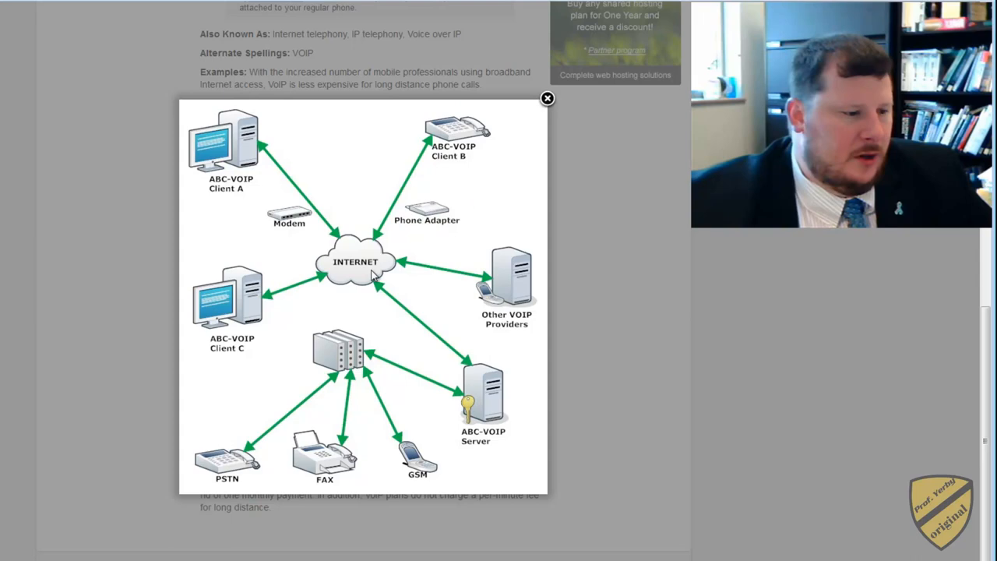
{"action": "mouse_move", "coordinate": [488, 415]}
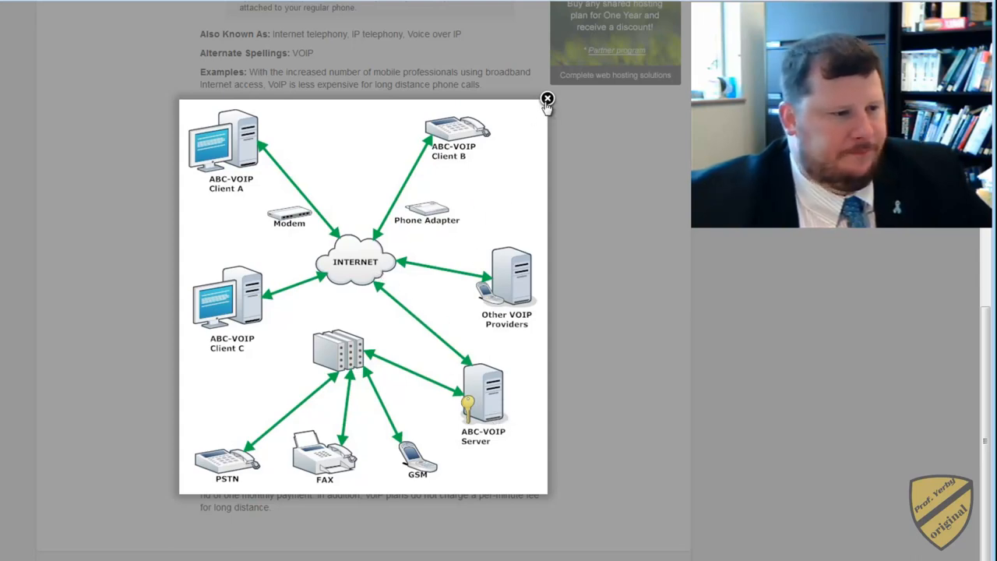
- Close the enlarged network diagram lightbox to return to the article
{"action": "left_click", "coordinate": [547, 99]}
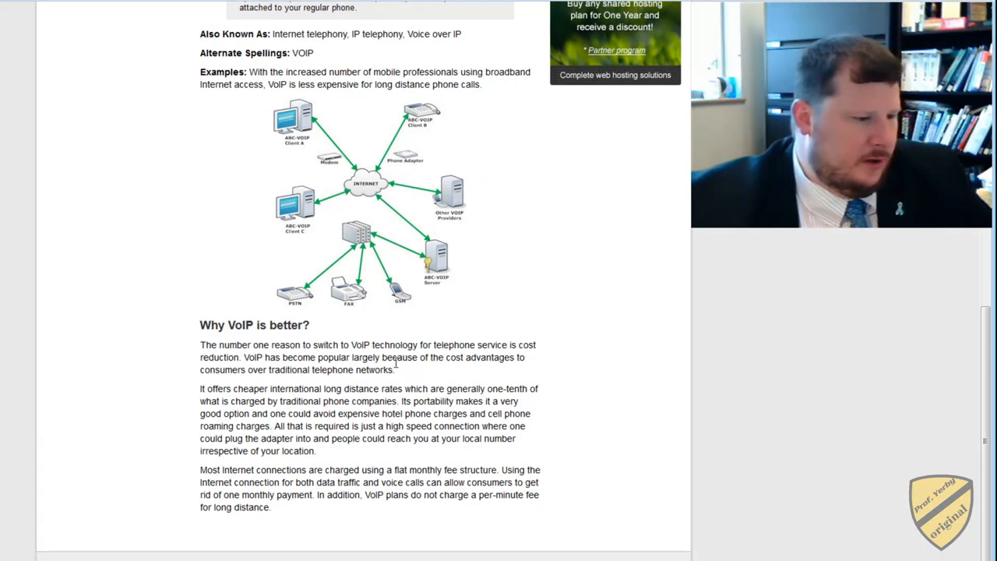
- Scroll back to the network diagram thumbnail and view it enlarged again
{"action": "scroll", "scroll_direction": "down", "scroll_amount": 3}
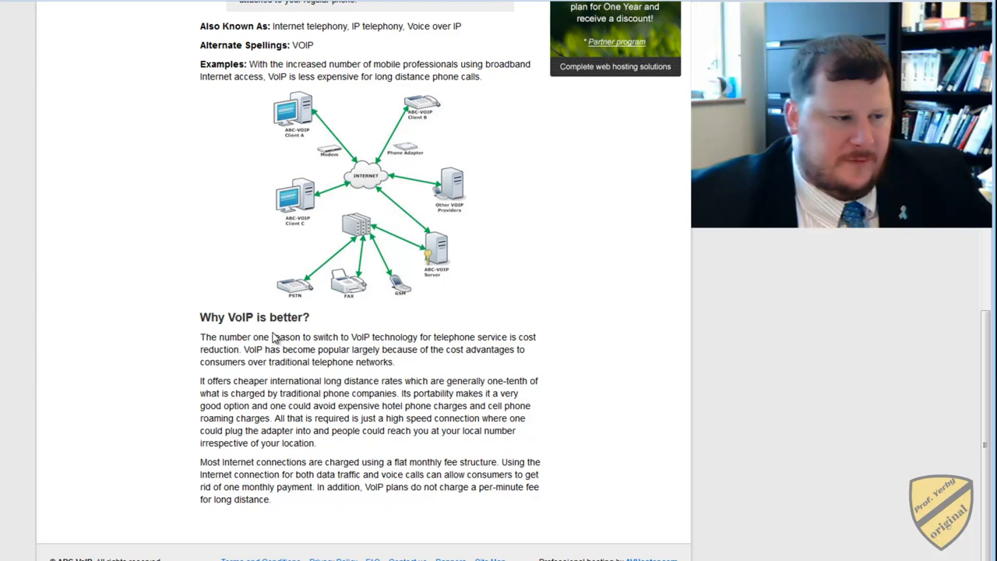
{"action": "left_click", "coordinate": [365, 195]}
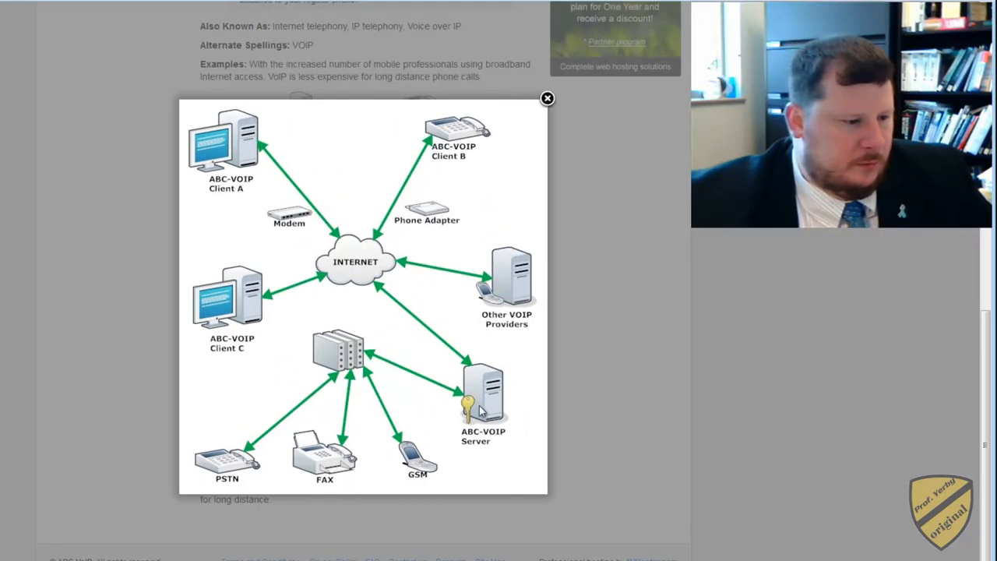
{"action": "mouse_move", "coordinate": [350, 382]}
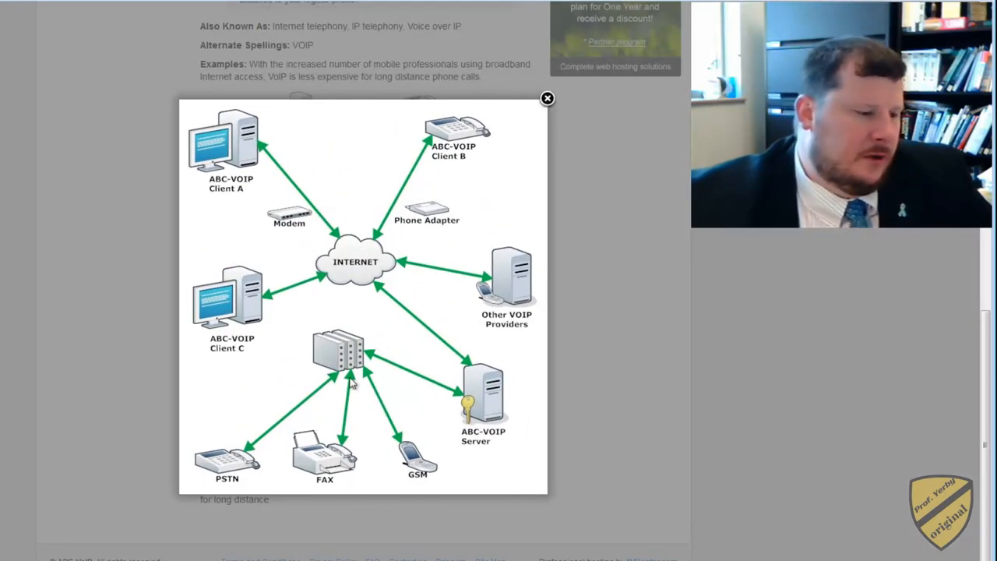
{"action": "mouse_move", "coordinate": [479, 394]}
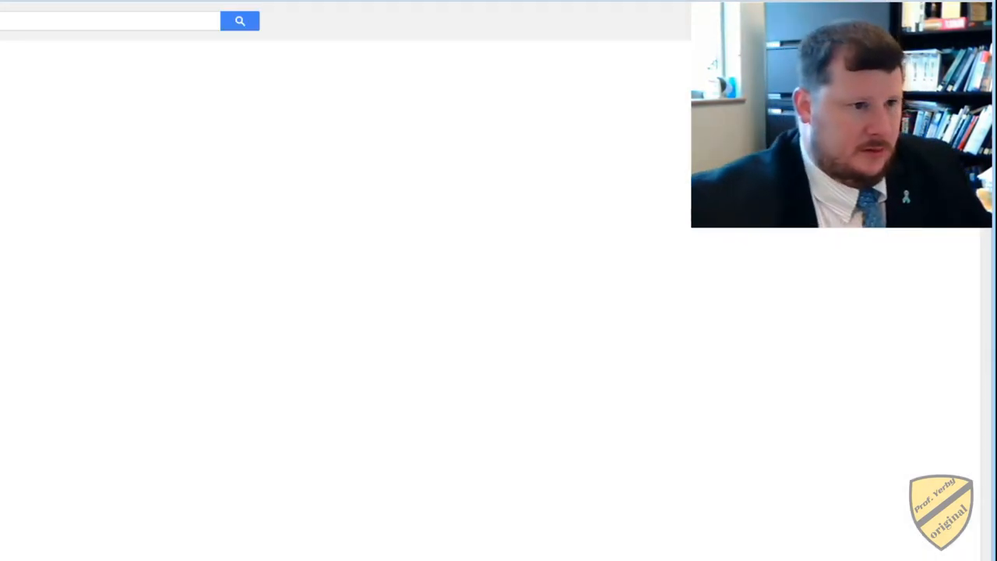
- Focus the Google search box and follow the result to the Microsoft Lync product page
{"action": "left_click", "coordinate": [239, 20]}
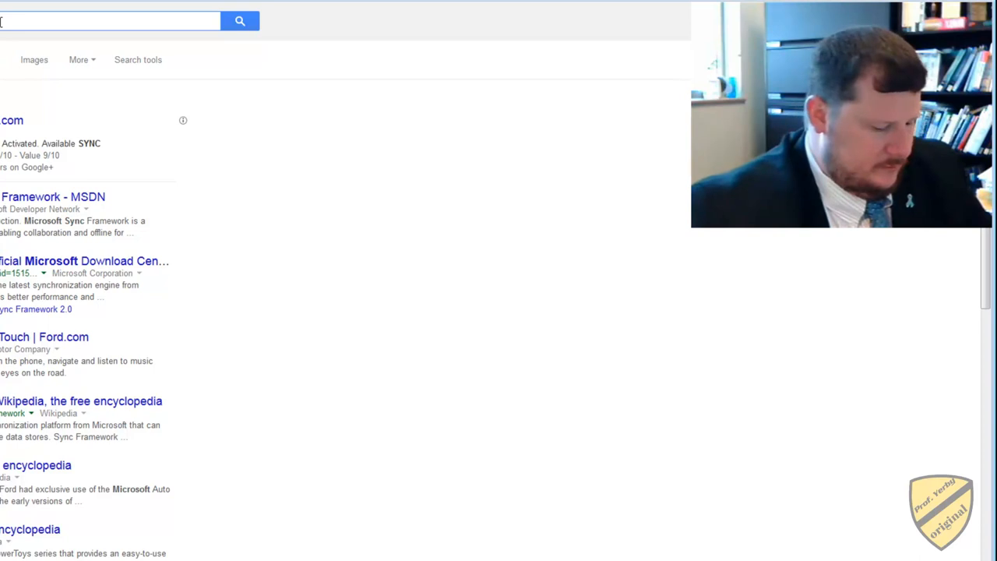
{"action": "left_click", "coordinate": [109, 21]}
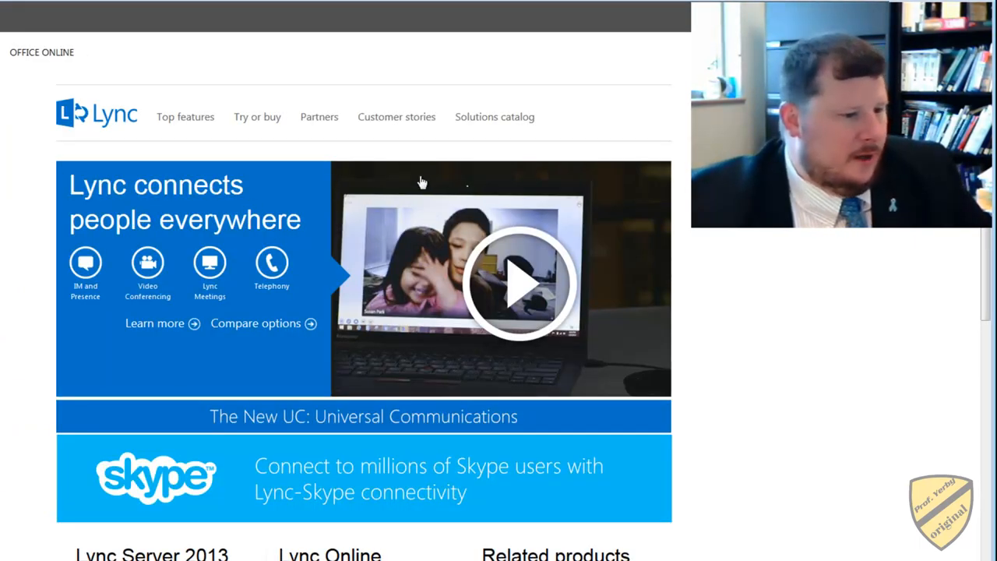
{"action": "mouse_move", "coordinate": [121, 284]}
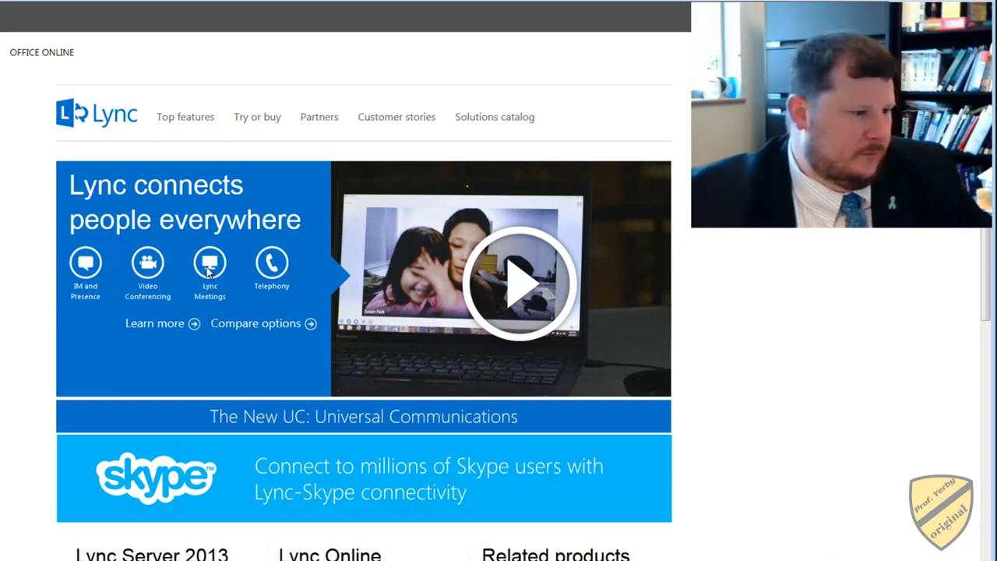
{"action": "mouse_move", "coordinate": [302, 283]}
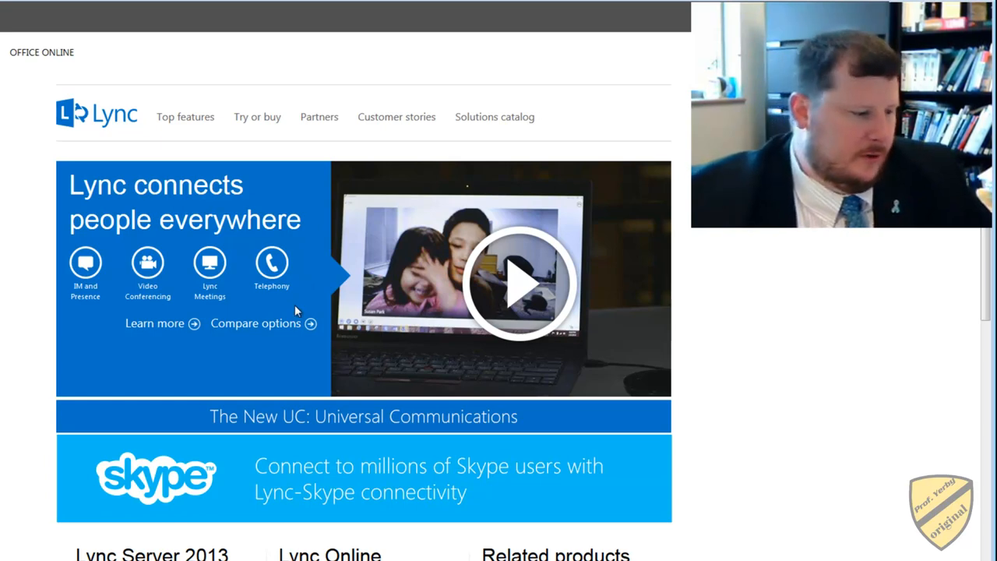
- Scroll the Lync product page down to the What customers are saying testimonials
{"action": "scroll", "scroll_direction": "down", "scroll_amount": 3}
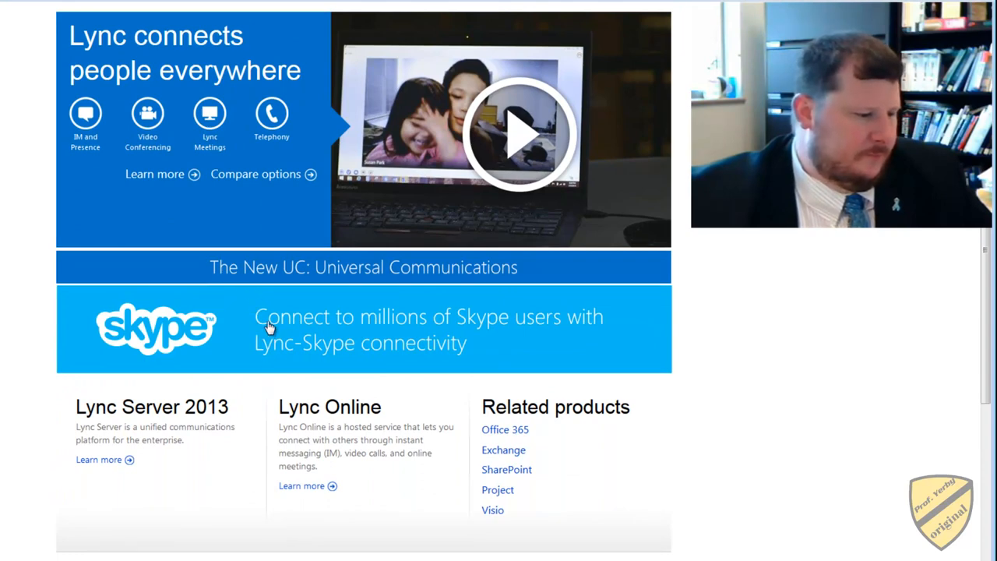
{"action": "mouse_move", "coordinate": [246, 365]}
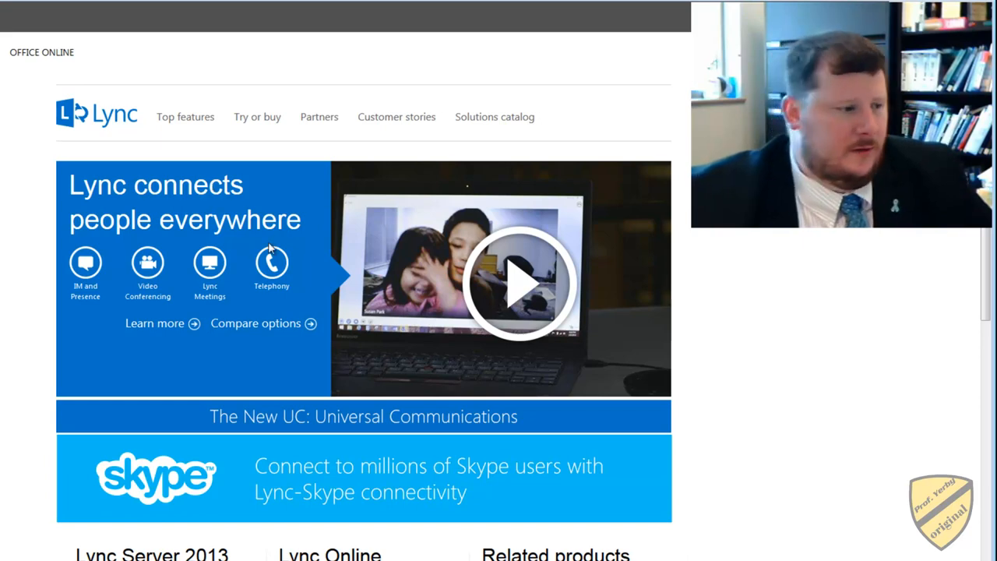
{"action": "scroll", "scroll_direction": "down", "scroll_amount": 3}
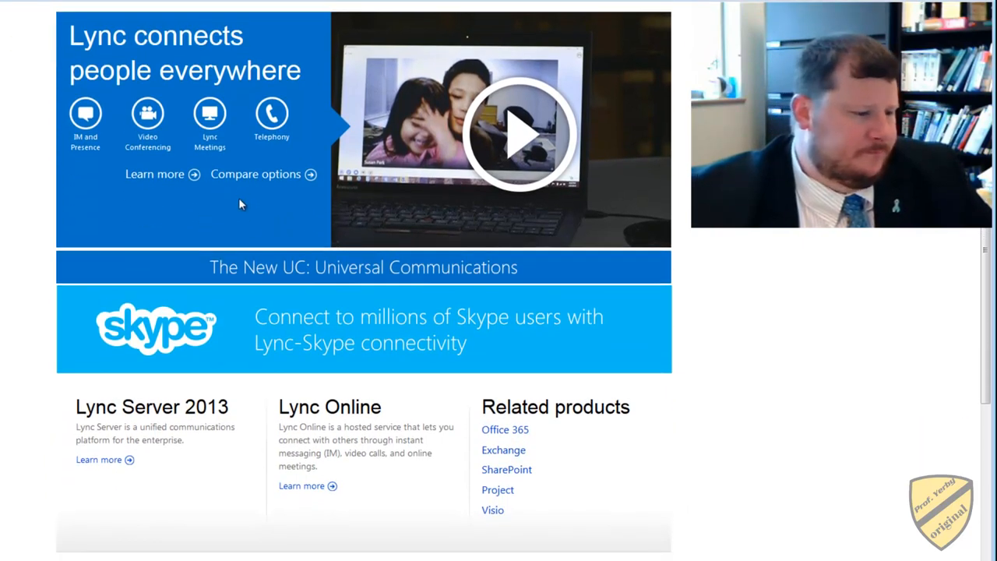
{"action": "scroll", "scroll_direction": "down", "scroll_amount": 3}
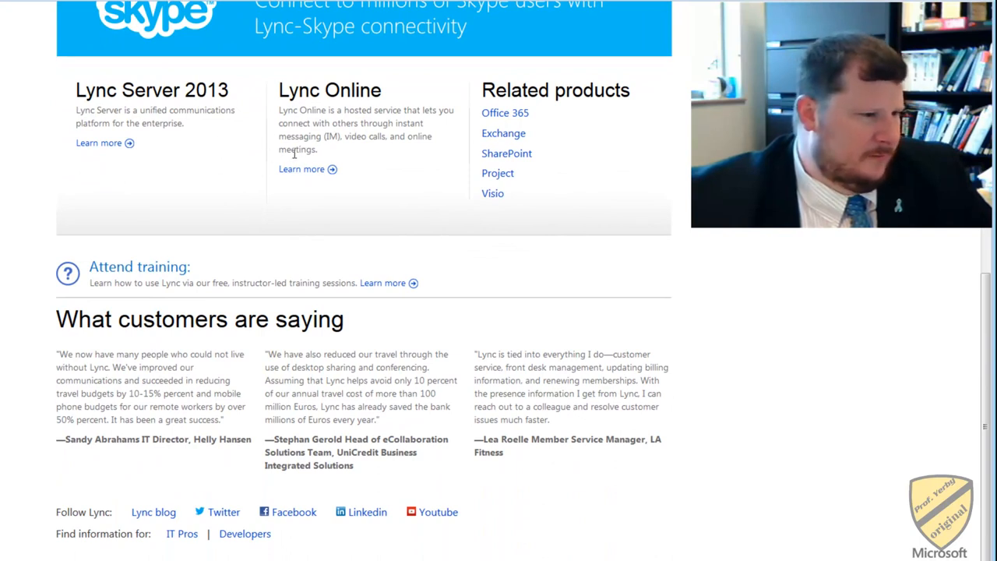
{"action": "mouse_move", "coordinate": [222, 251]}
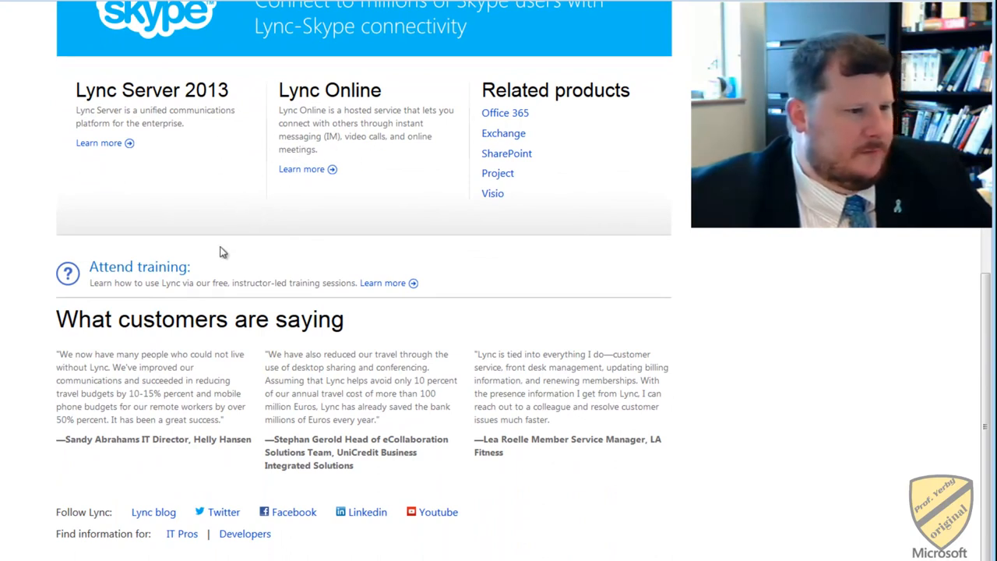